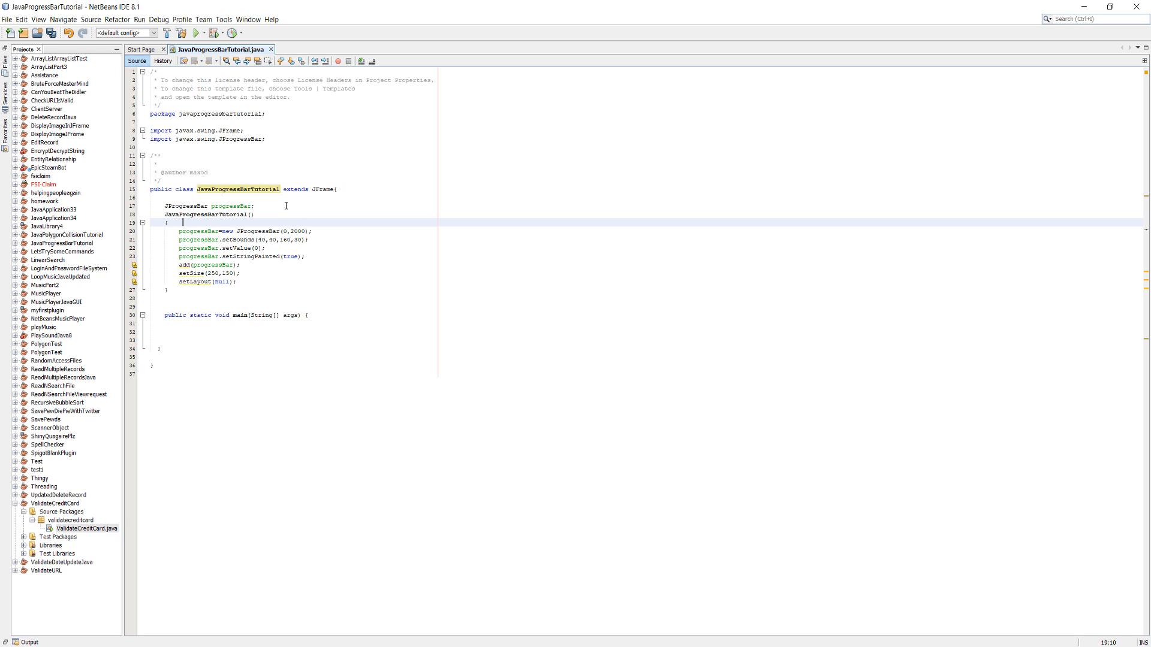
mouse_move(284, 202)
type("1")
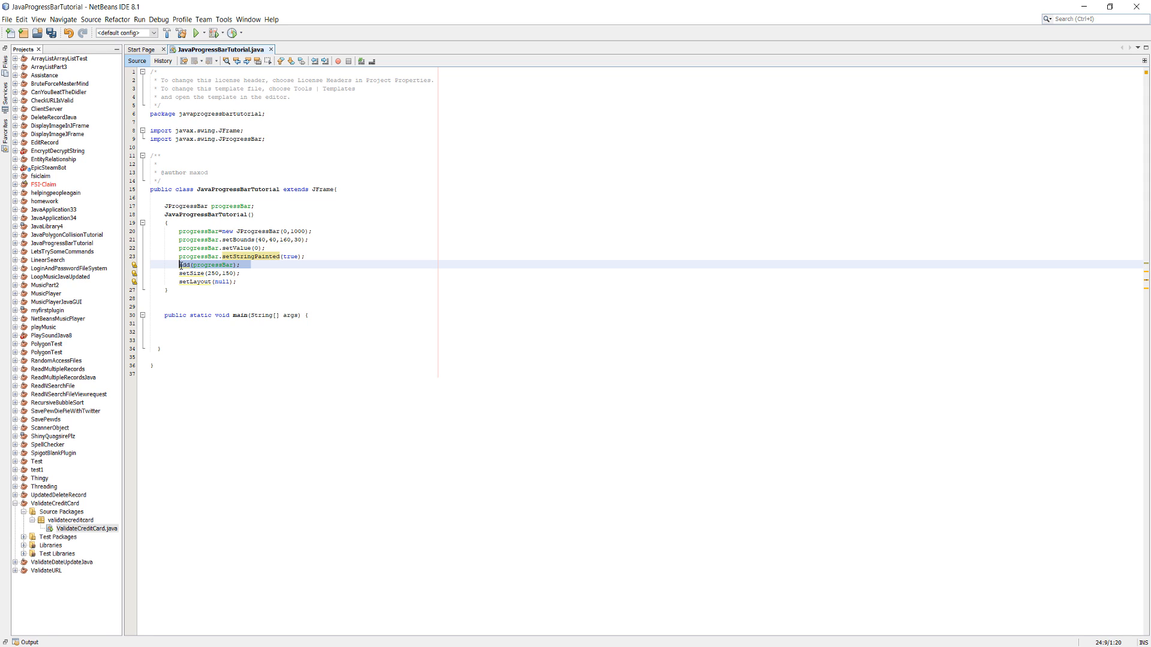
Step: Change the JProgressBar constructor's second argument on line 20 to 1000
left_click(231, 281)
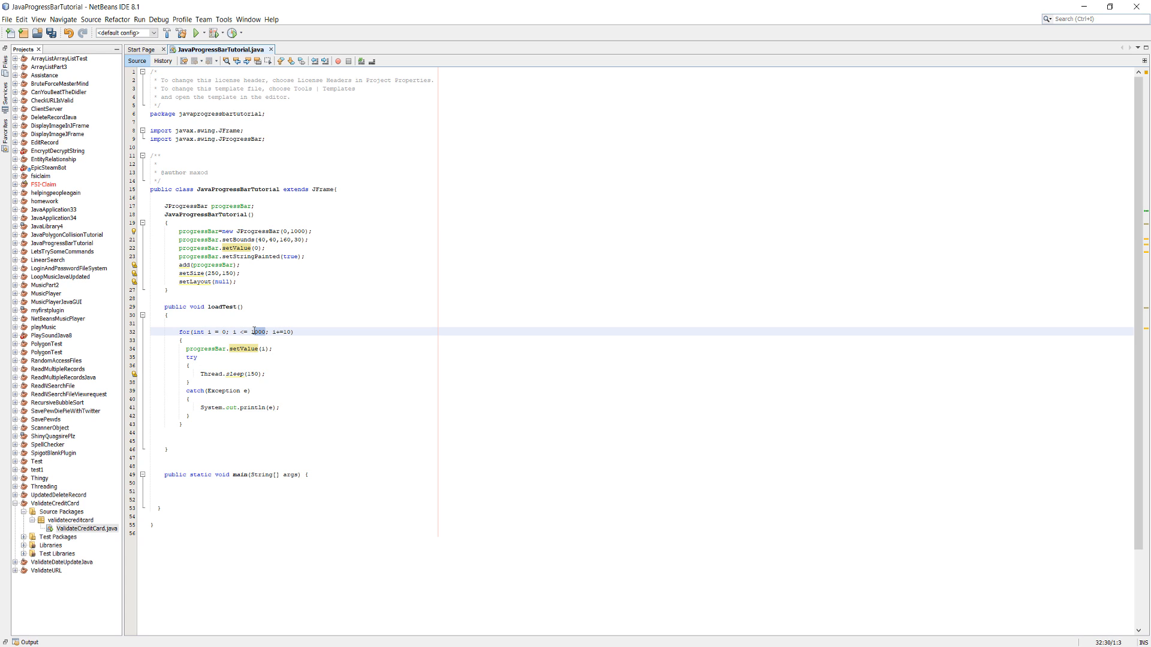
Step: Write loadTest stepping setValue by 10 with Thread.sleep(150), and call it from main
left_click(266, 373)
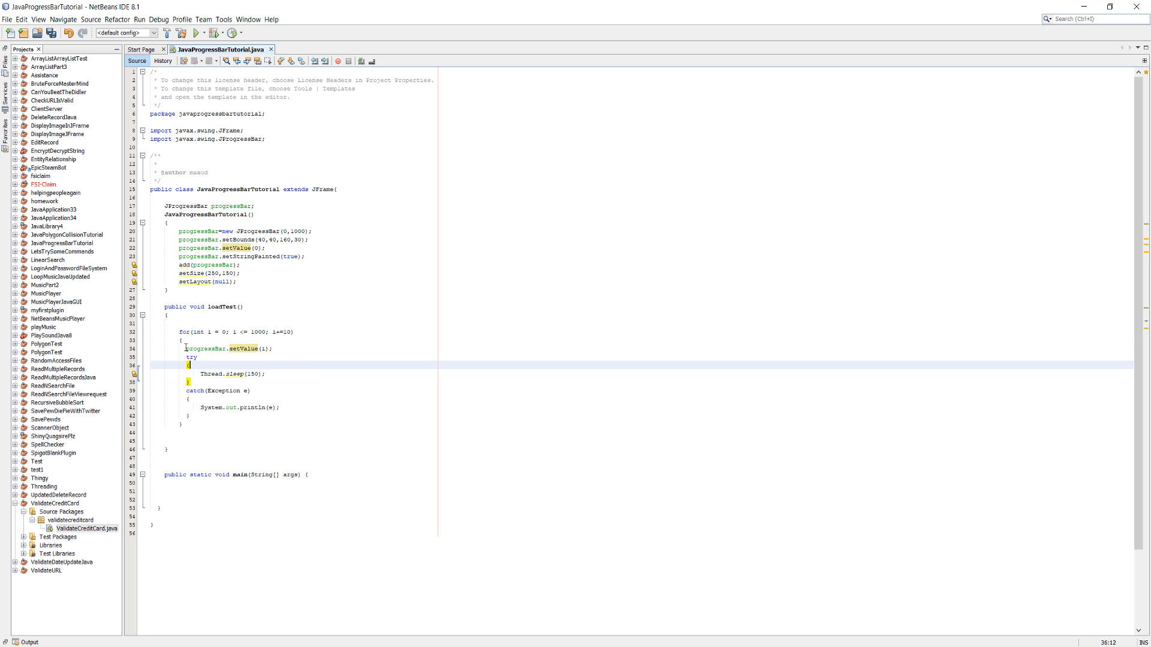
triple_click(228, 349)
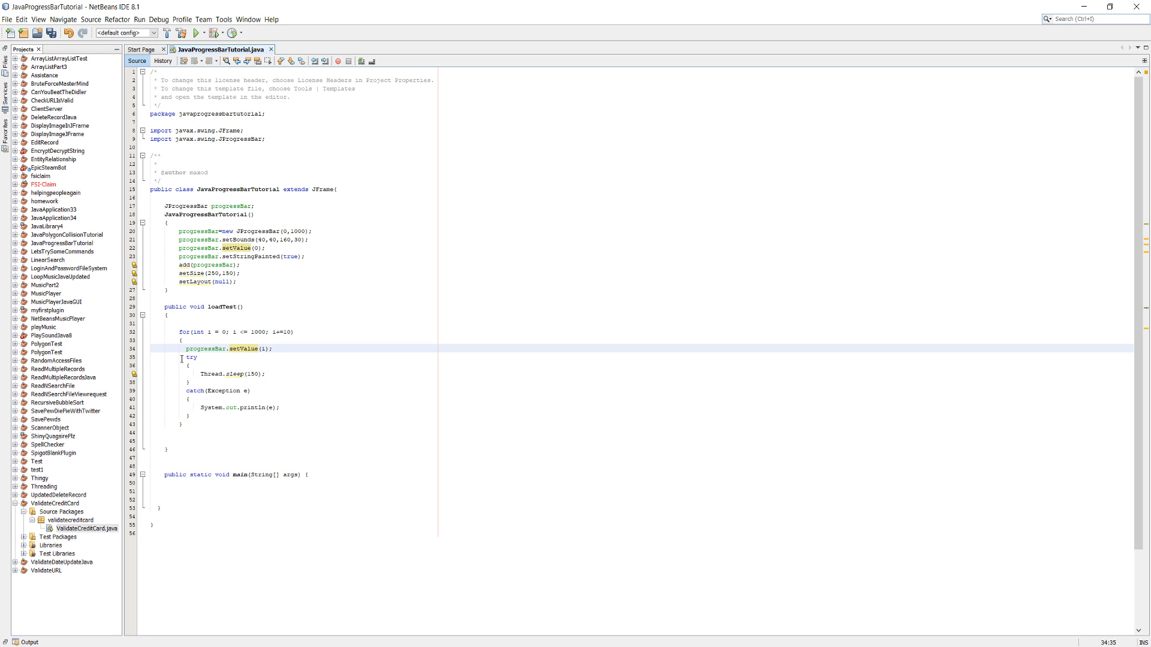
left_click(266, 373)
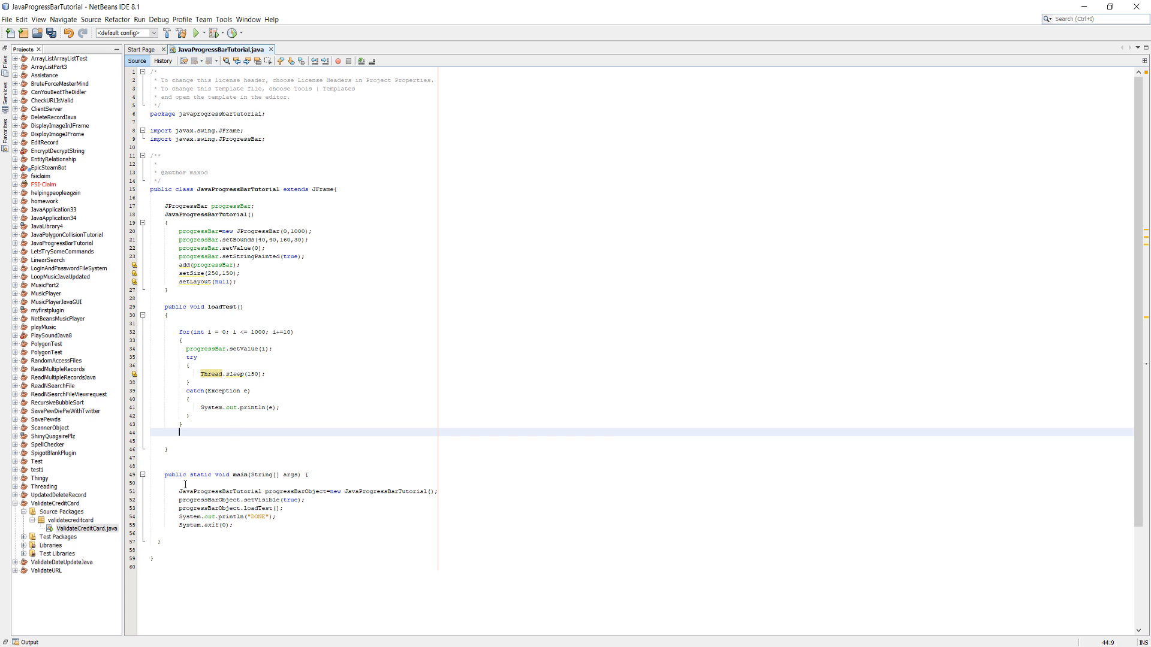
double_click(220, 490)
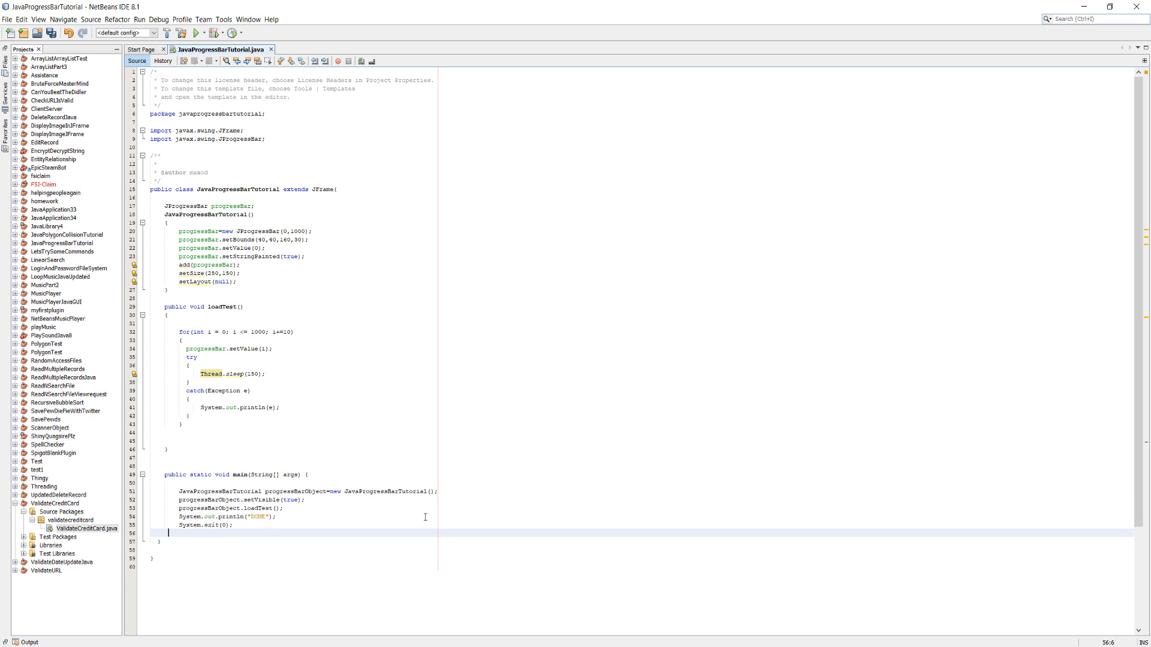
mouse_move(206, 487)
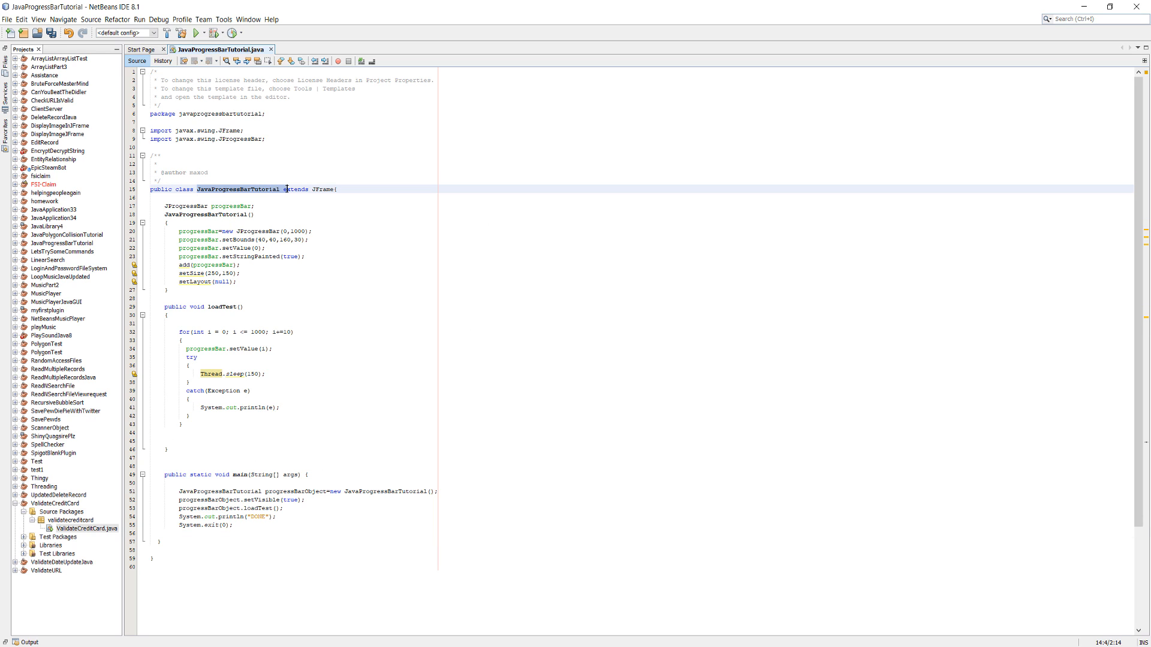
double_click(219, 490)
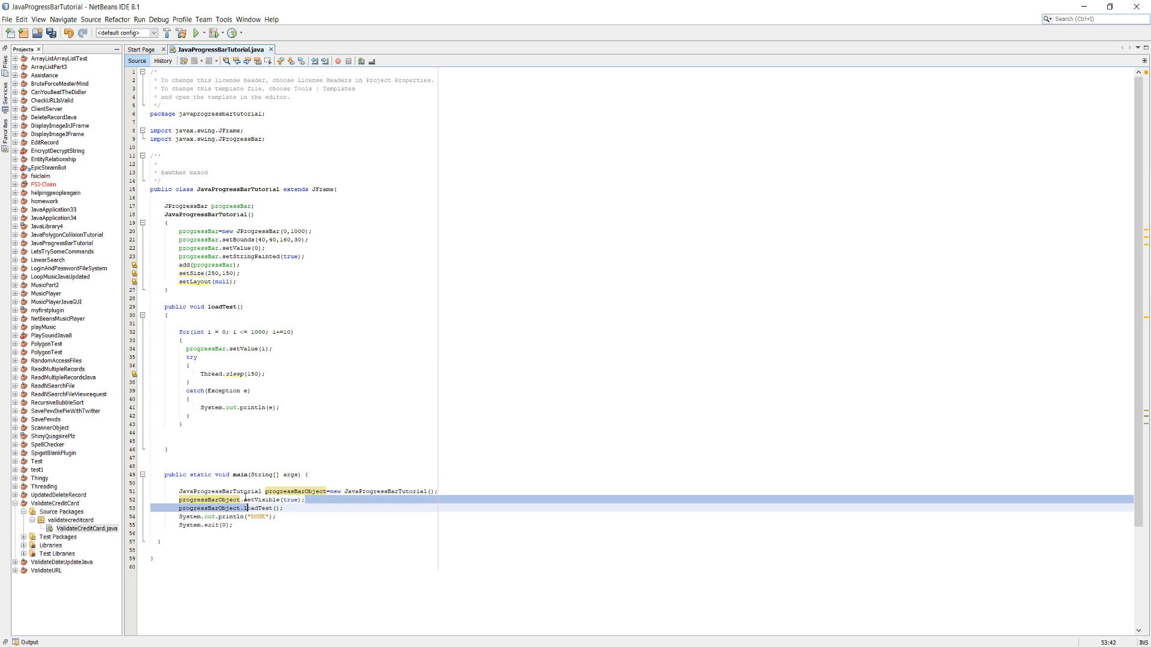
left_click(219, 508)
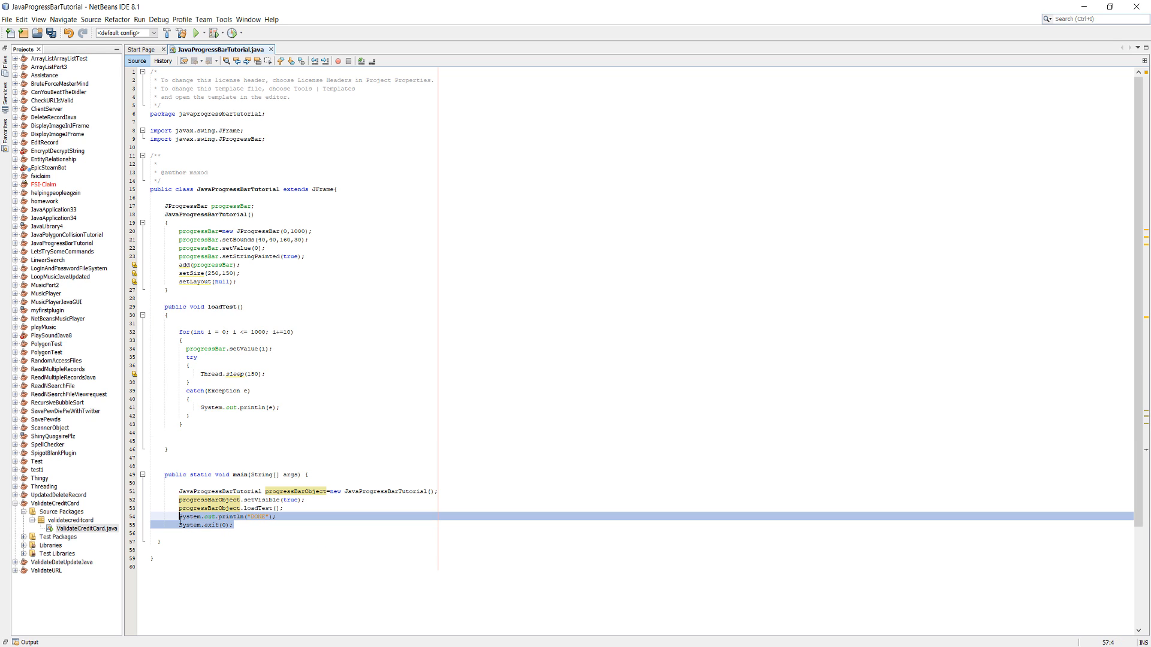
left_click(205, 525)
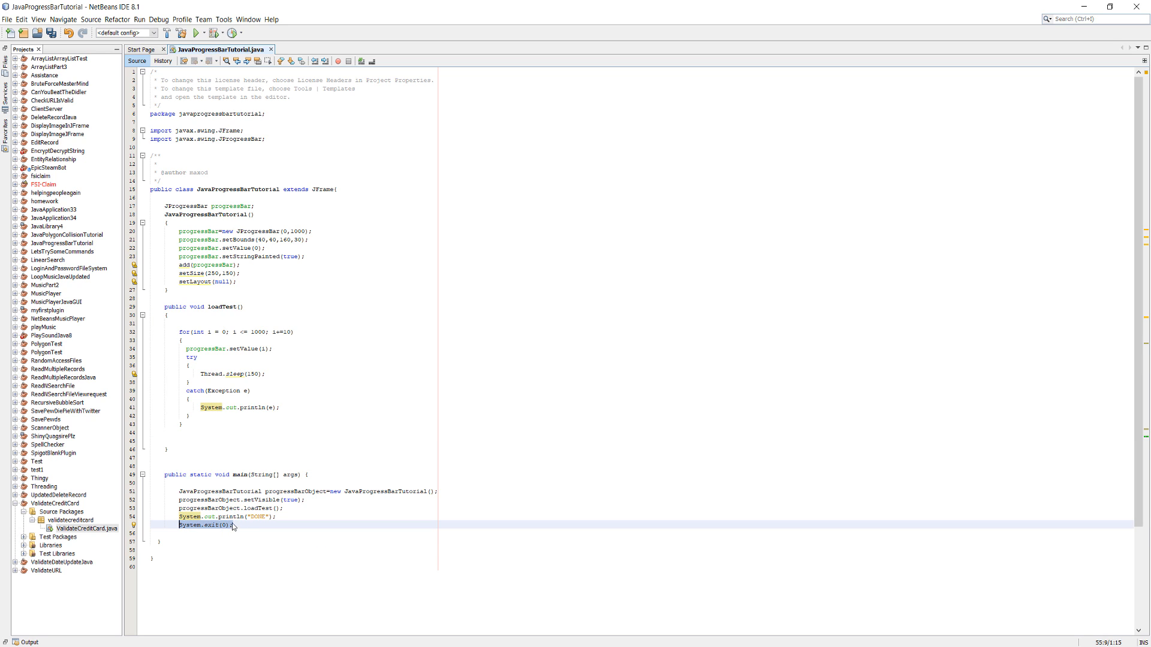
mouse_move(316, 477)
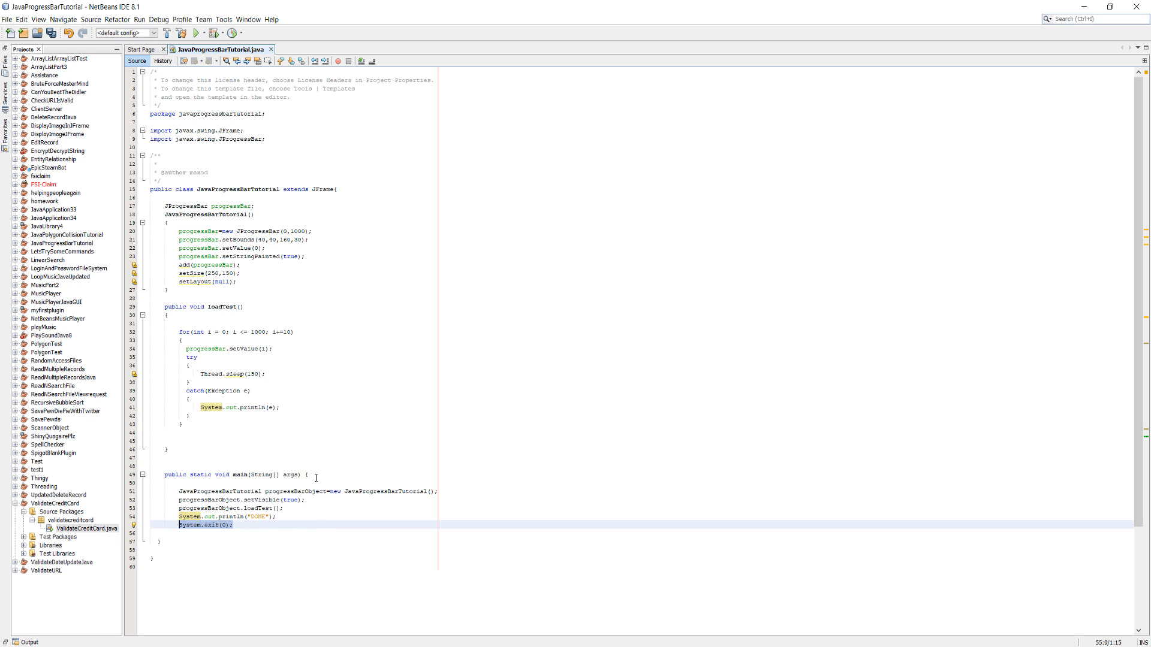
Step: Run the project with setStringPainted still set to true
left_click(269, 249)
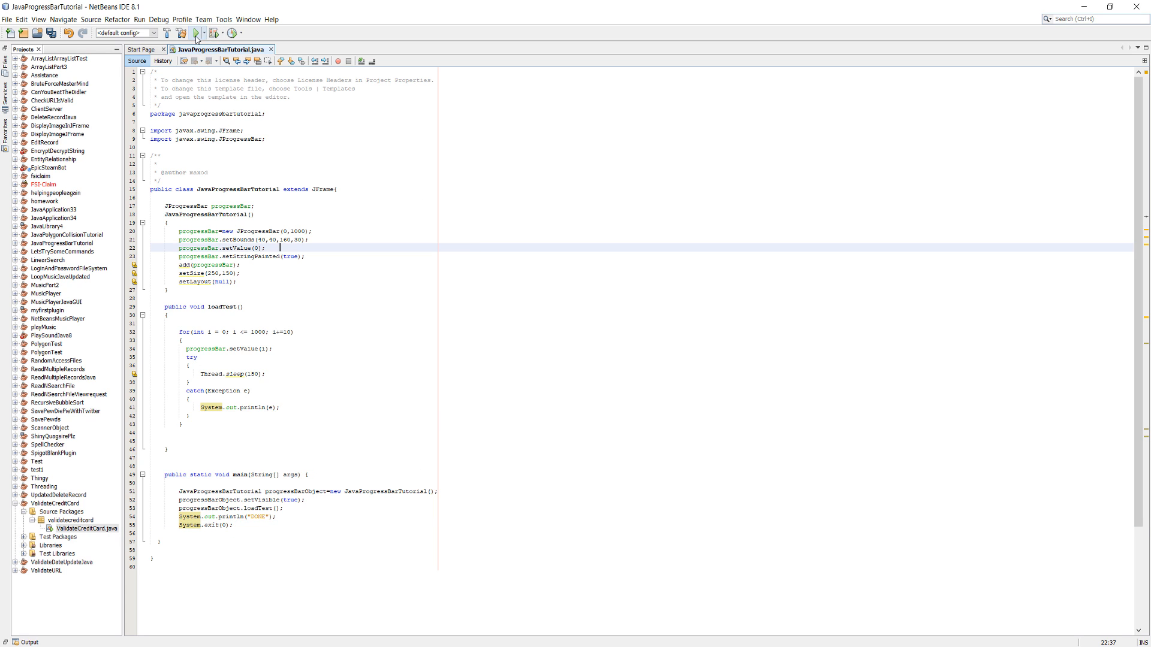
left_click(194, 33)
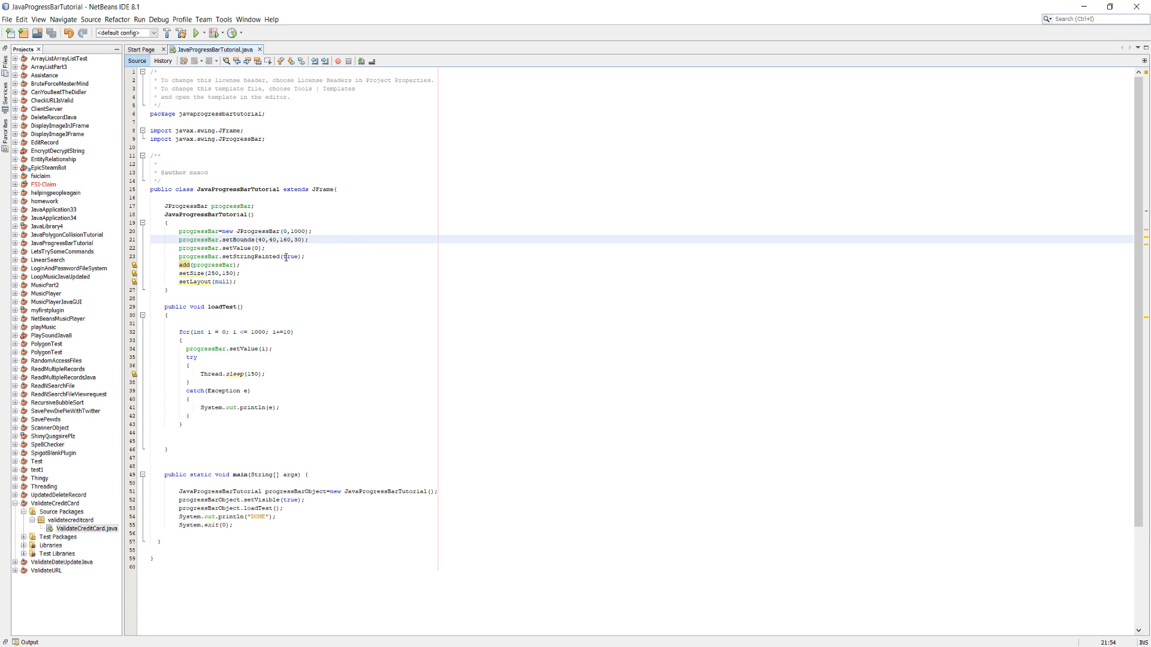
Step: Set setStringPainted to false on line 23 and run the project again
left_click(300, 256)
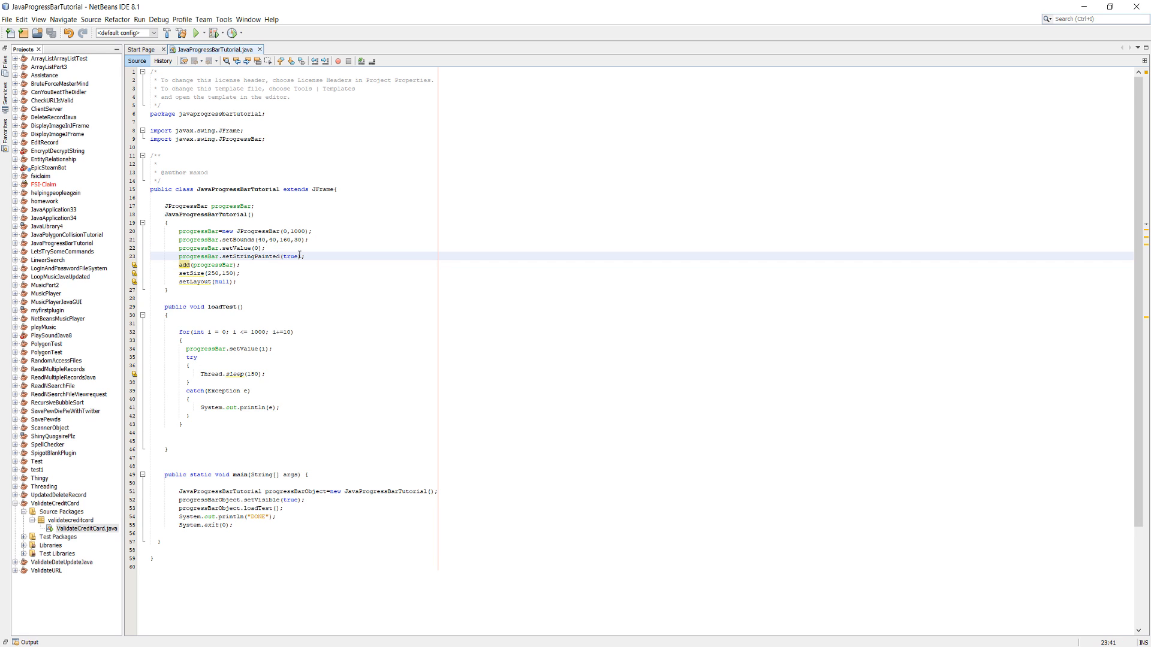
type("false")
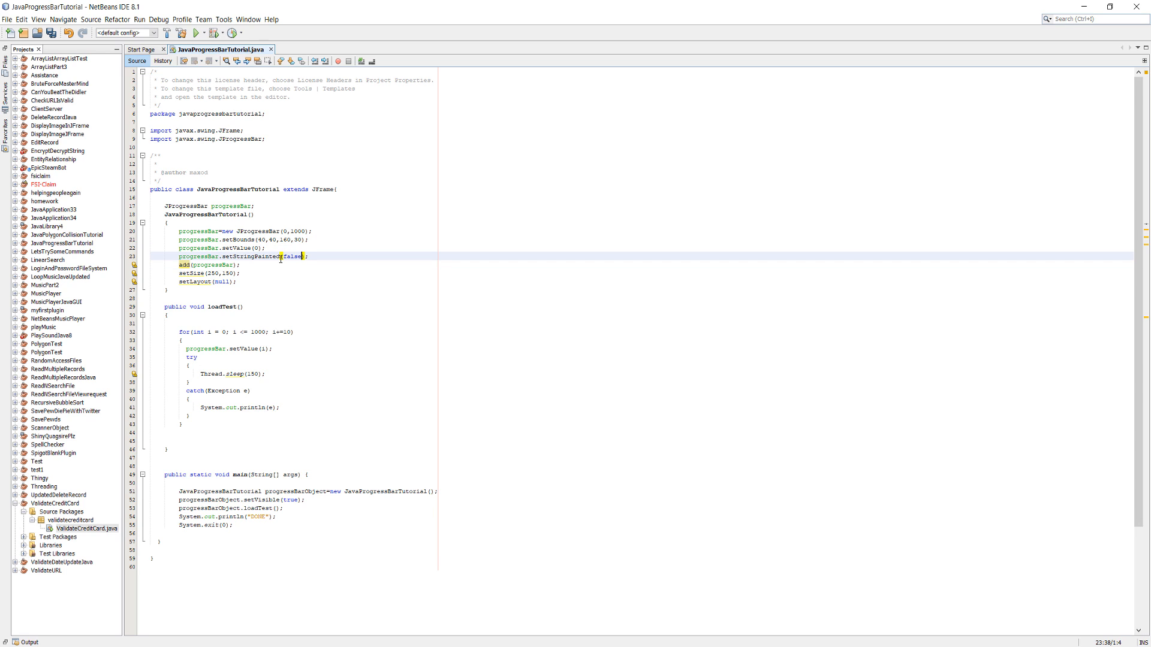
left_click(194, 33)
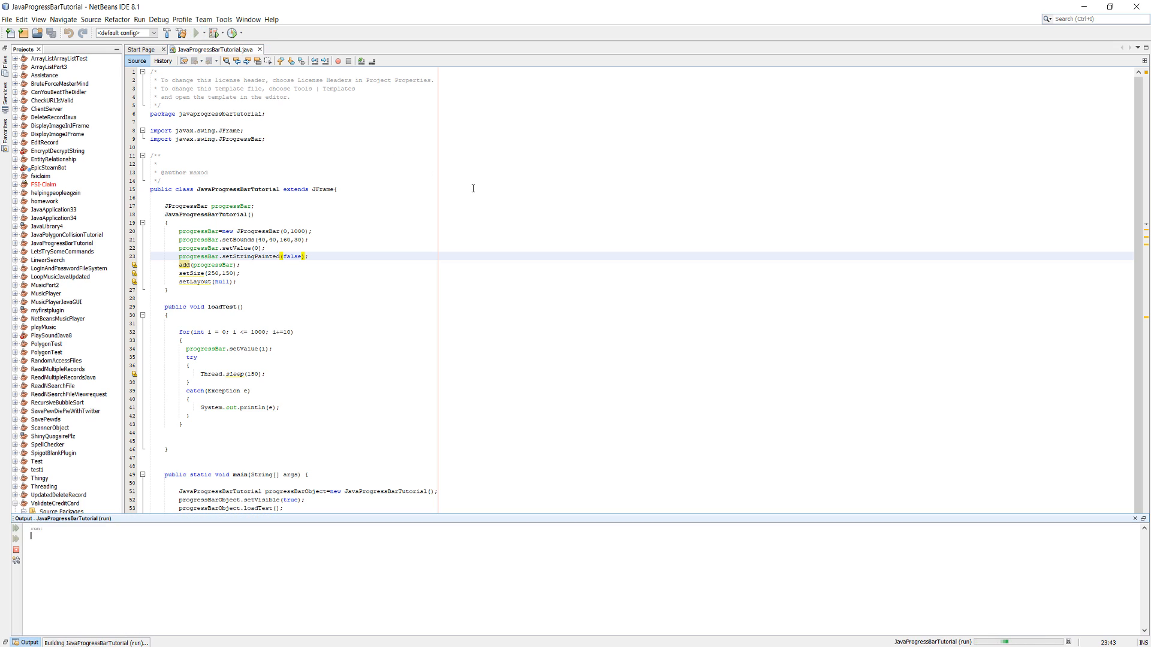